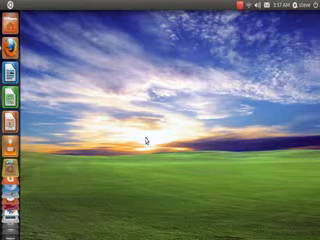
{"action": "mouse_move", "coordinate": [165, 37]}
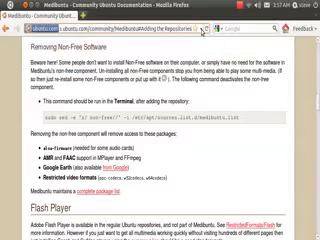
Step: Scroll the Medibuntu documentation down to the 'Adding the Repository' terminal command
{"action": "scroll", "scroll_direction": "down", "scroll_amount": 3}
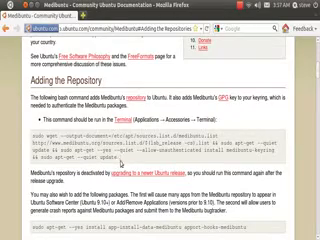
{"action": "scroll", "scroll_direction": "down", "scroll_amount": 3}
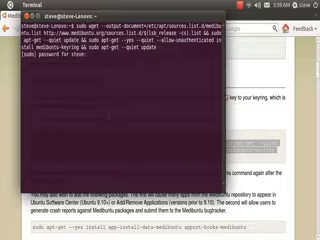
Step: Submit the sudo password and follow apt-get update fetching the Medibuntu and Ubuntu sources
{"action": "key", "text": "Return"}
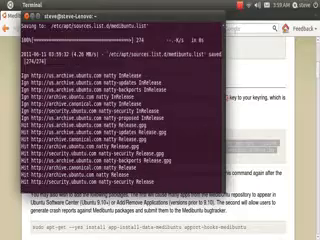
{"action": "scroll", "scroll_direction": "down", "scroll_amount": 3}
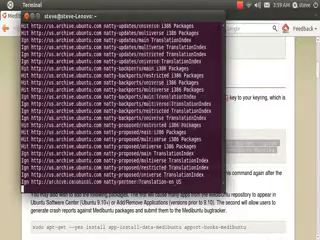
{"action": "scroll", "scroll_direction": "down", "scroll_amount": 3}
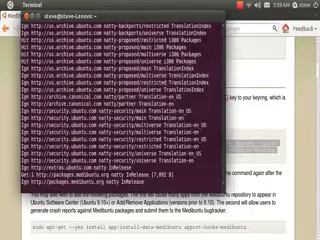
{"action": "scroll", "scroll_direction": "down", "scroll_amount": 3}
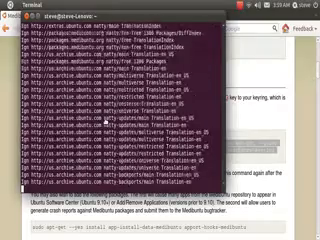
{"action": "scroll", "scroll_direction": "down", "scroll_amount": 3}
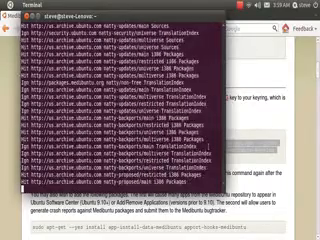
{"action": "scroll", "scroll_direction": "down", "scroll_amount": 3}
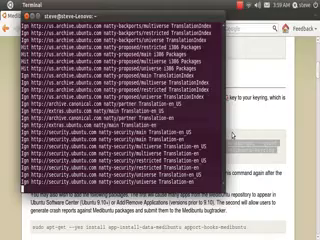
{"action": "scroll", "scroll_direction": "down", "scroll_amount": 3}
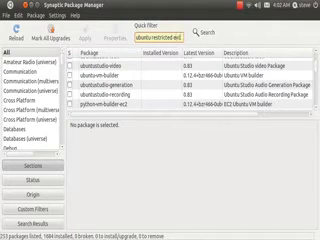
Step: Filter Synaptic for 'ubuntu-restricted-extras', then bring Firefox's Medibuntu documentation back to front
{"action": "type", "text": "ubuntu-restricted-extras"}
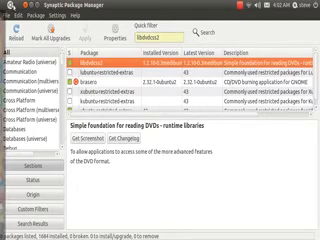
{"action": "left_click", "coordinate": [160, 8]}
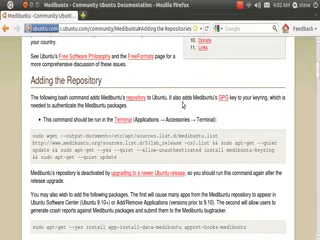